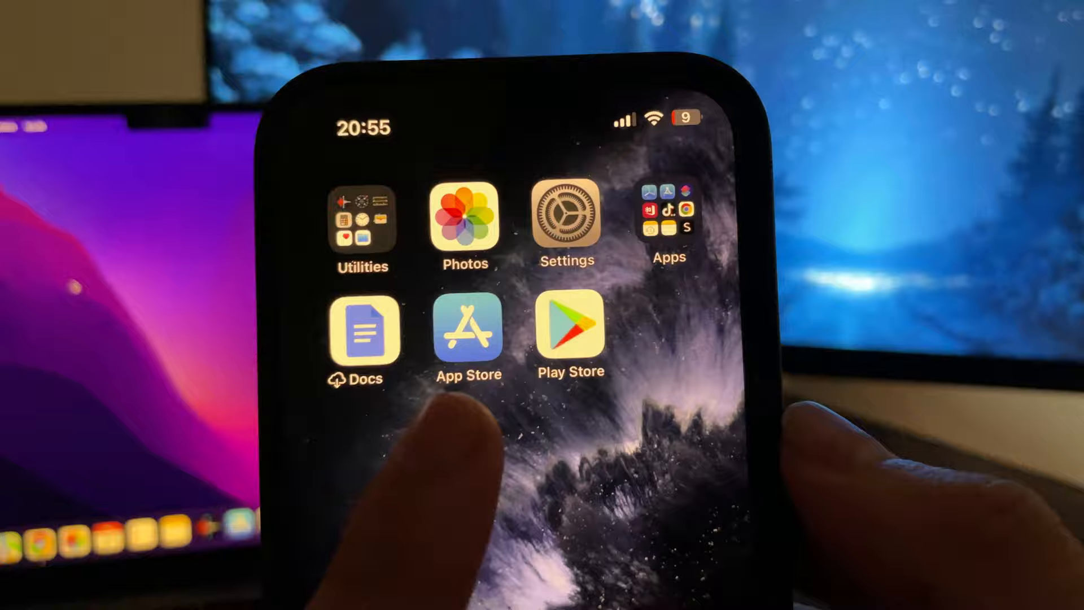
Open the phone's Settings from the home screen
click(571, 335)
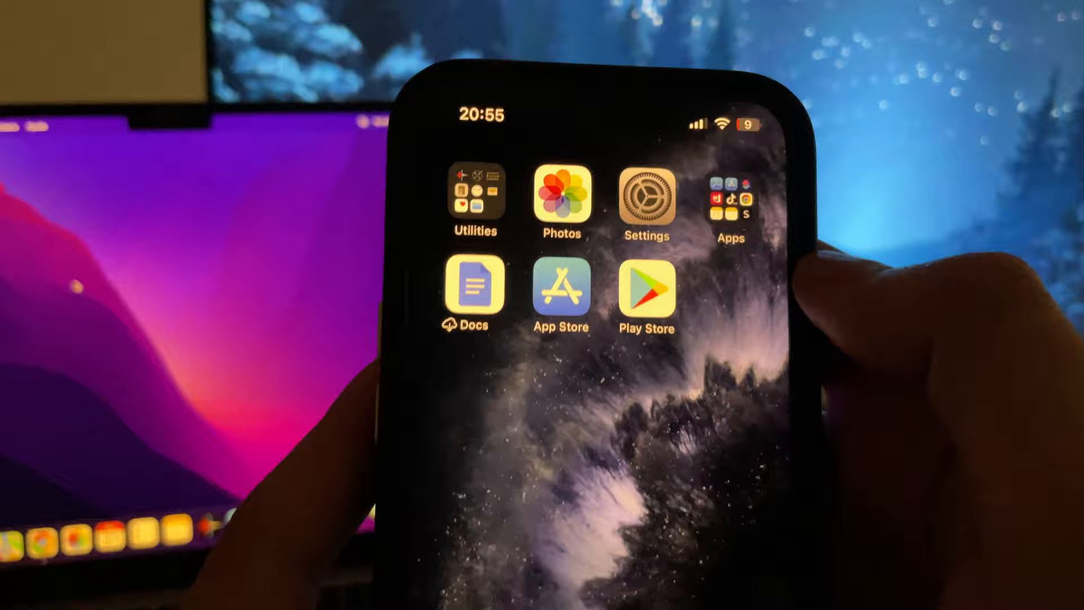
click(646, 200)
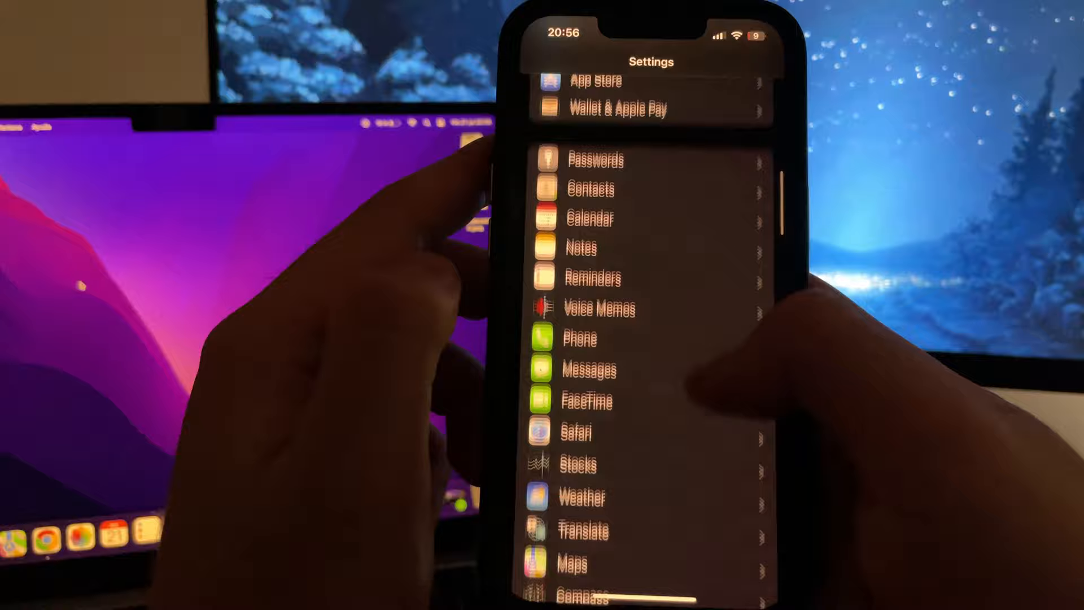
click(581, 433)
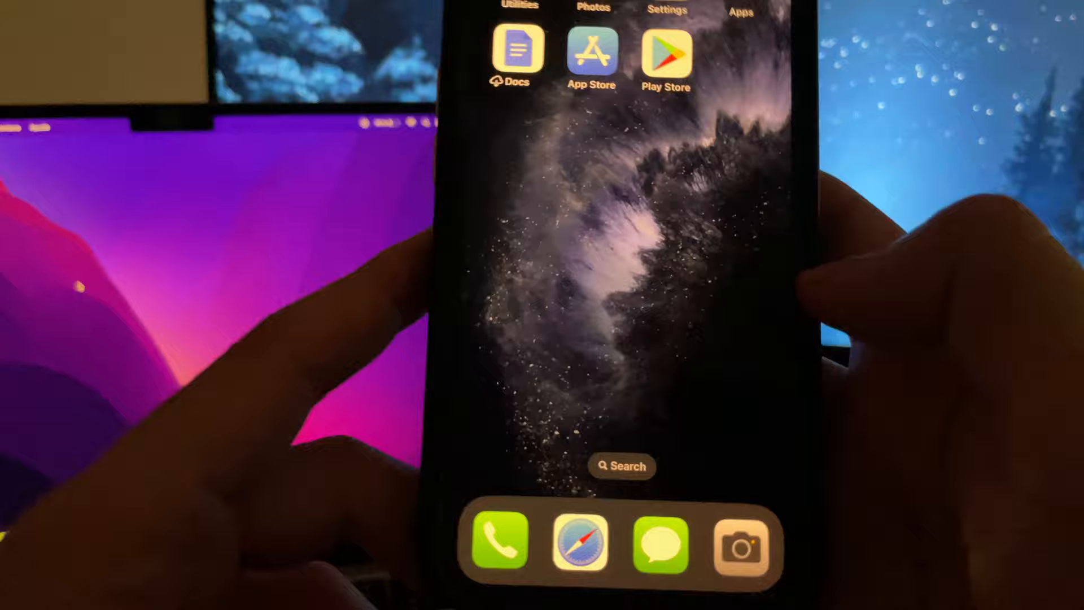
Launch Safari and enter 'appsafe' in the address bar
click(581, 543)
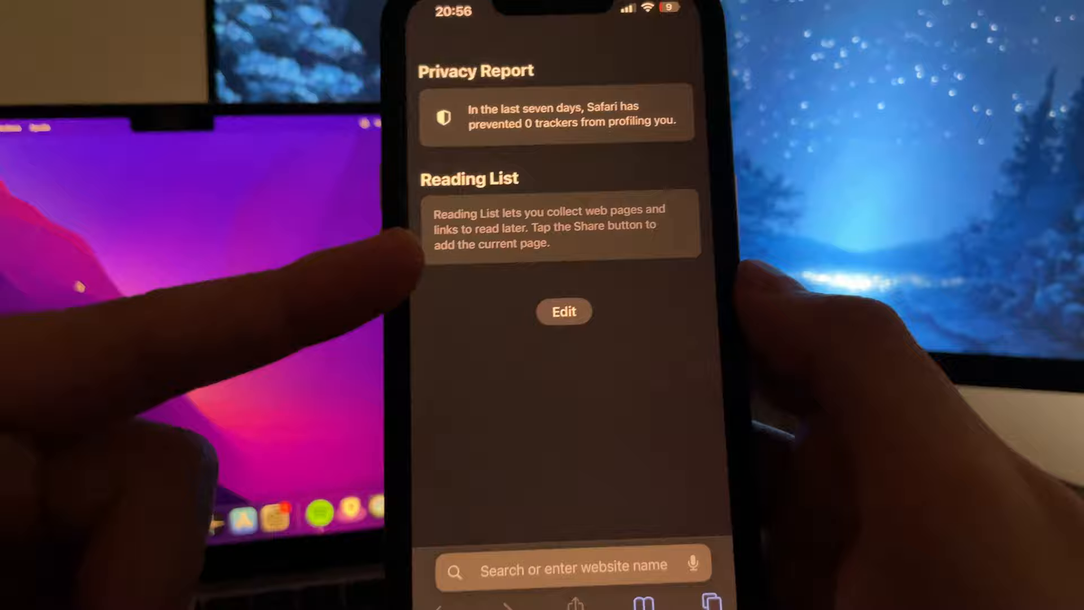
click(567, 567)
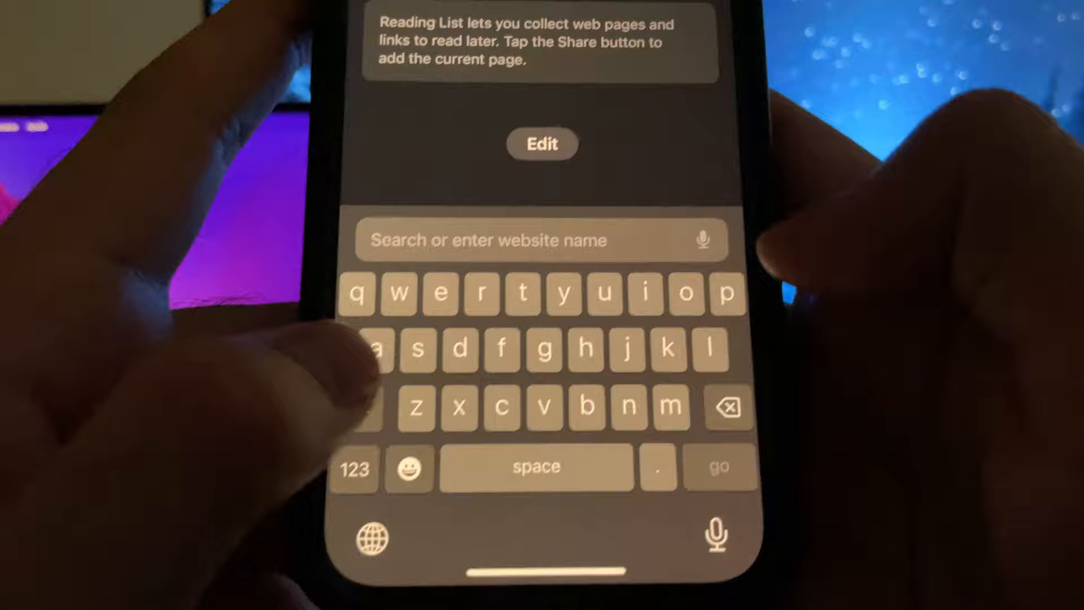
text(appsafe.club)
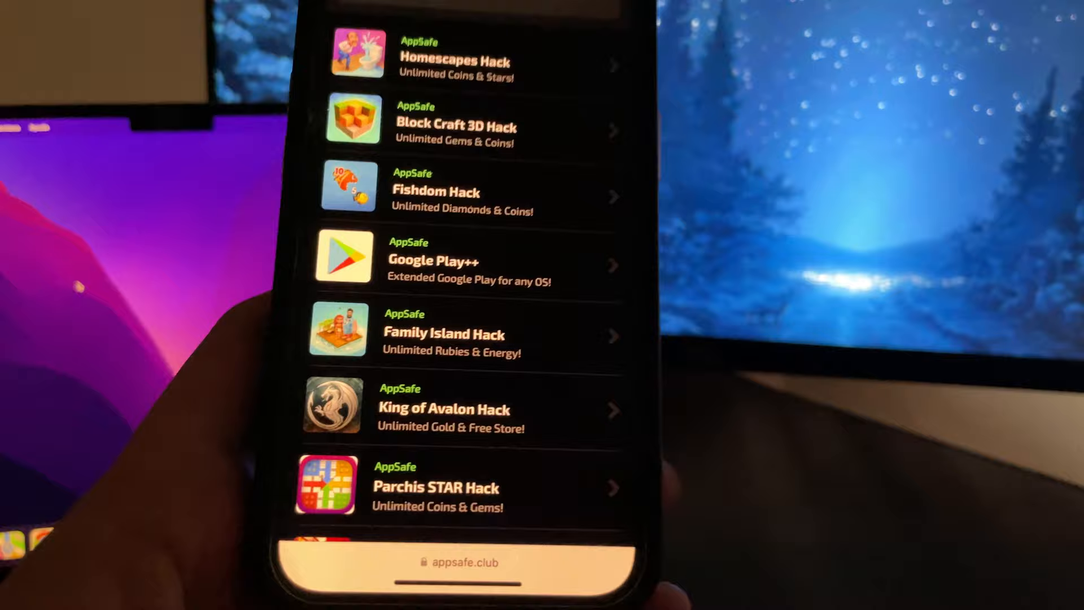
Open the Google Play++ listing and run START INJECTION to bring up Injecting…
click(463, 262)
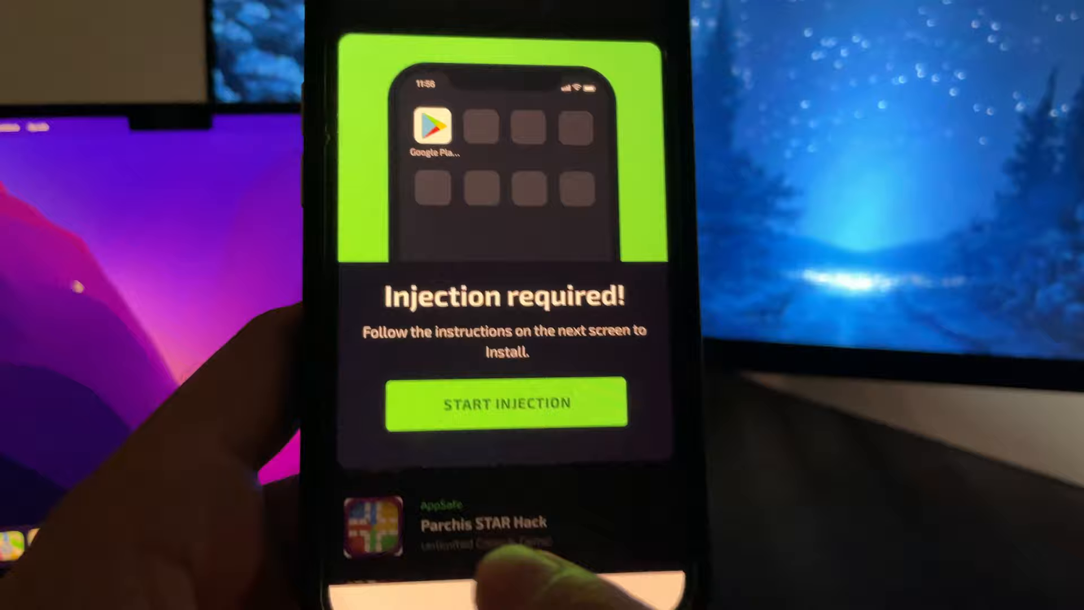
click(506, 403)
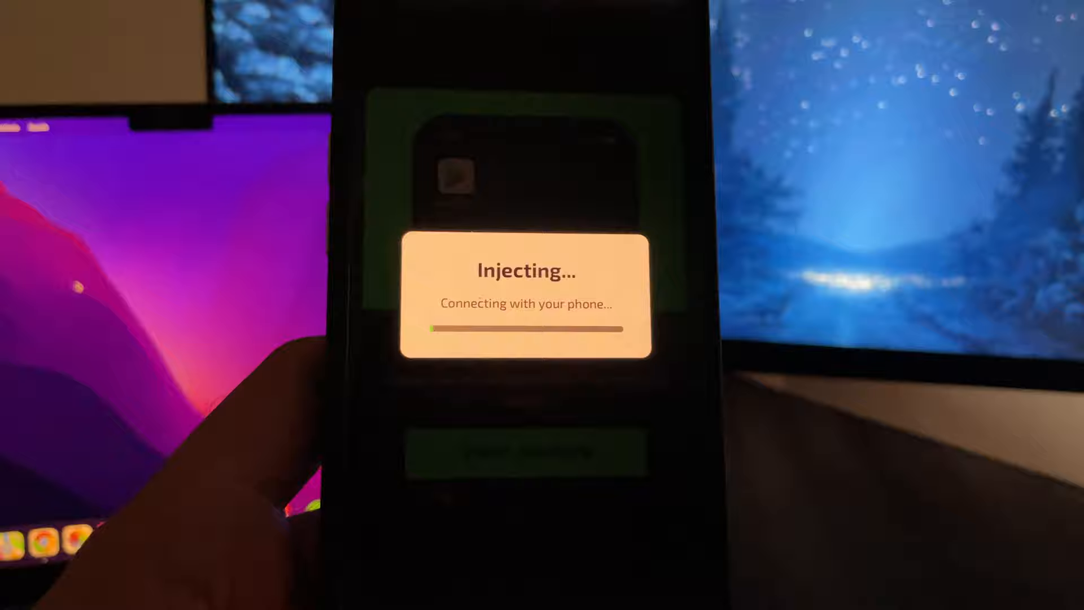